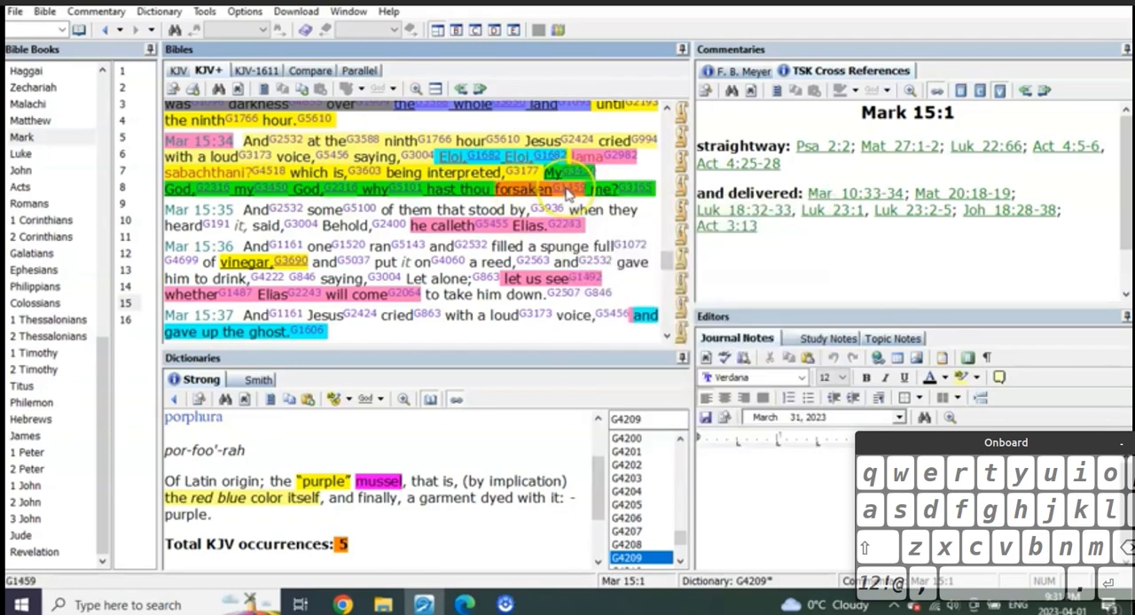
Step: Show the Strong's Greek entry G1459 for 'forsaken' in Mark 15:34
left_click(577, 188)
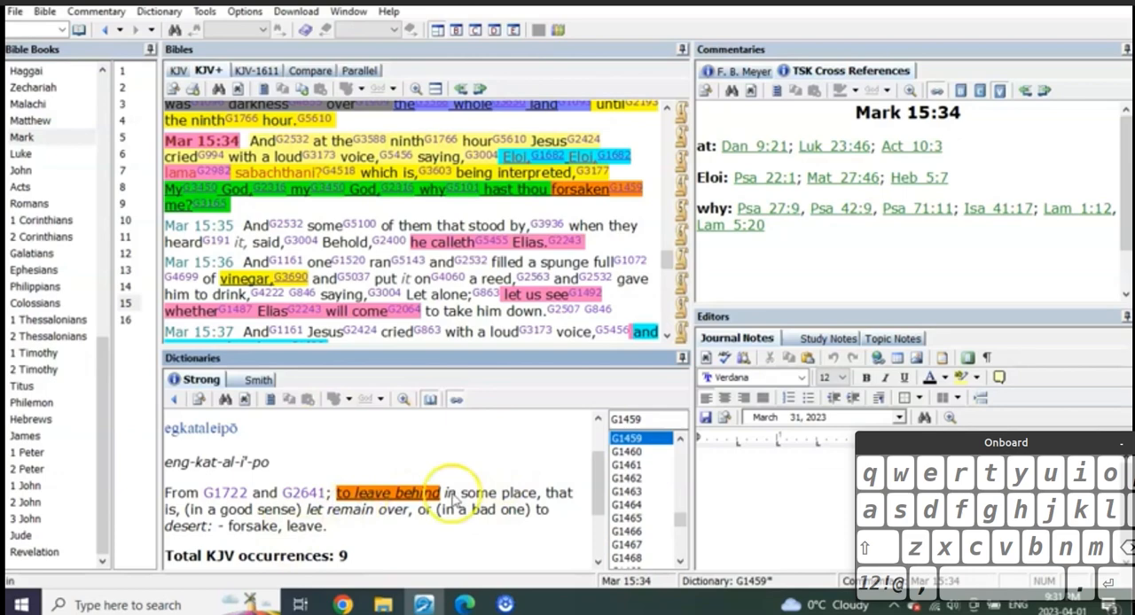
mouse_move(504, 459)
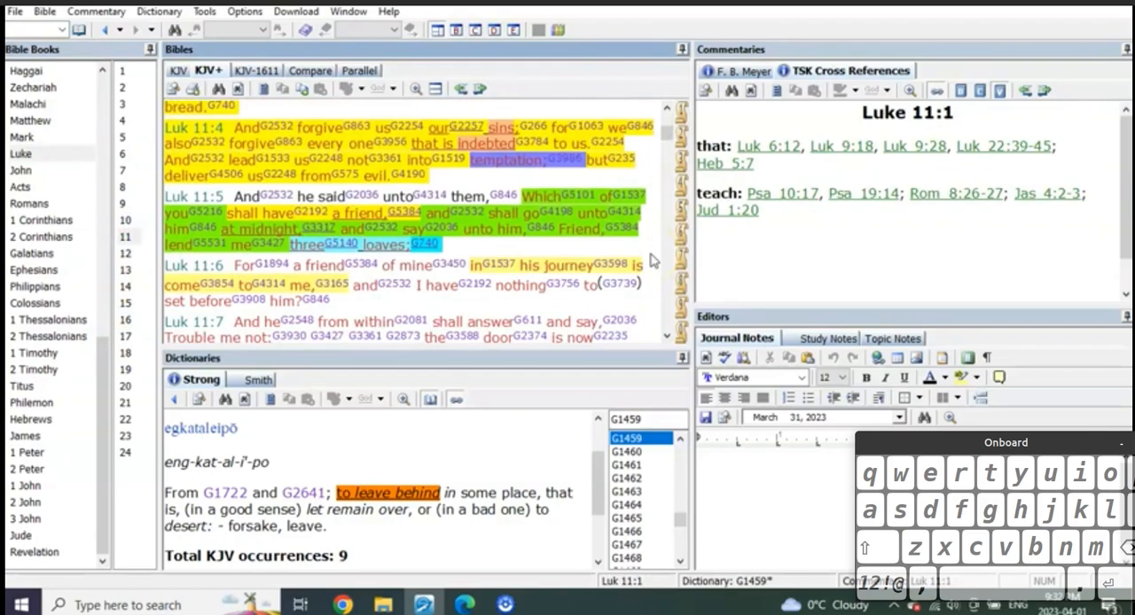
Step: Scroll Luke 11 to the sign of Jonas and queen of the south verses (11:29–32)
scroll("down", 3)
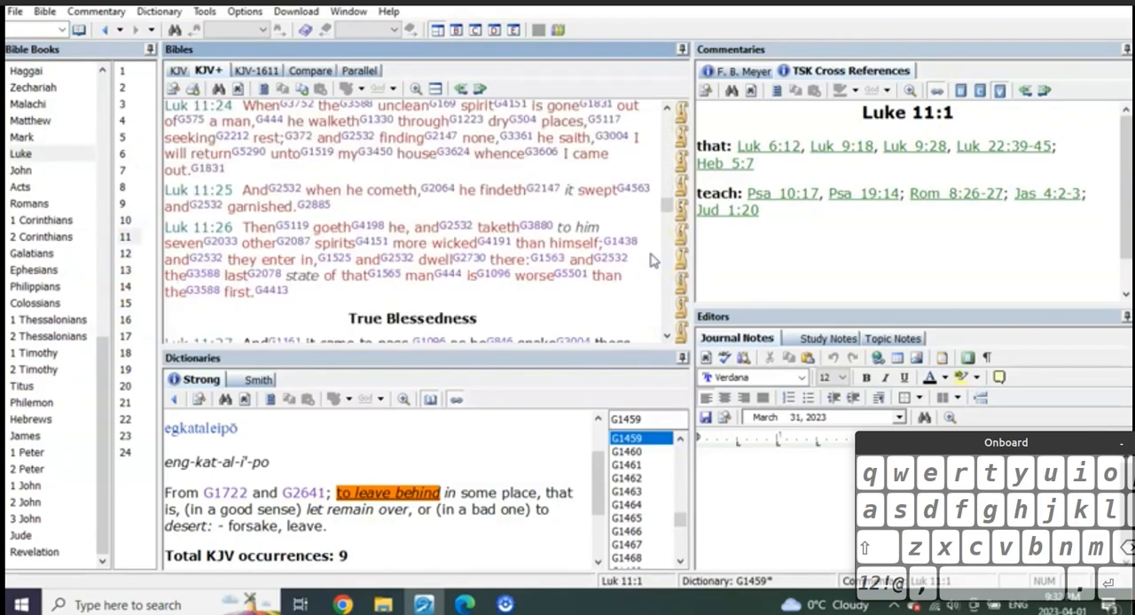
scroll("down", 3)
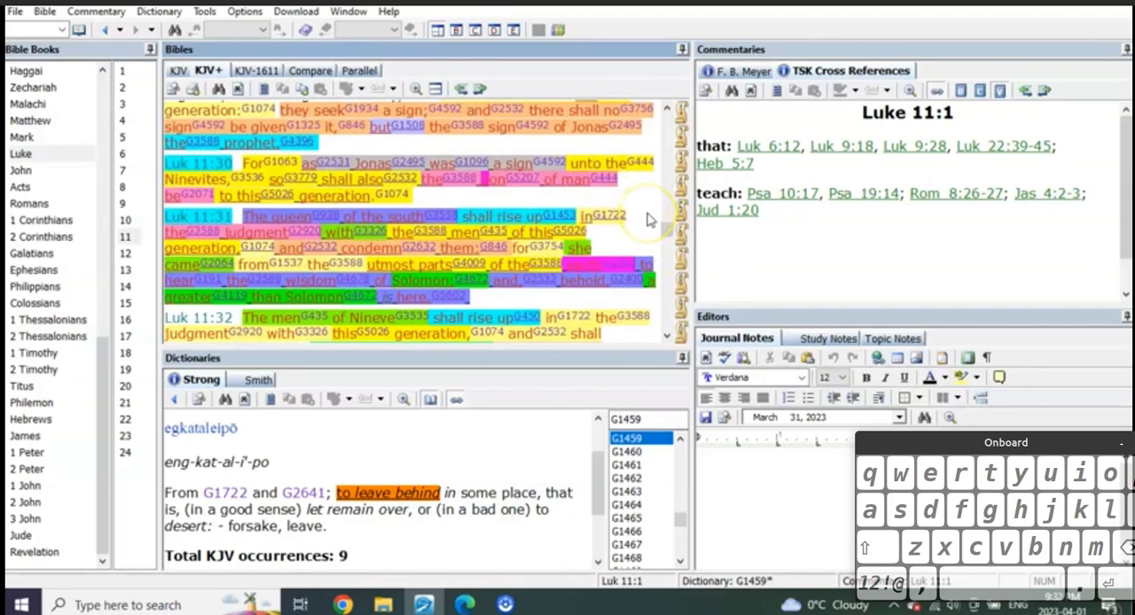
scroll("up", 3)
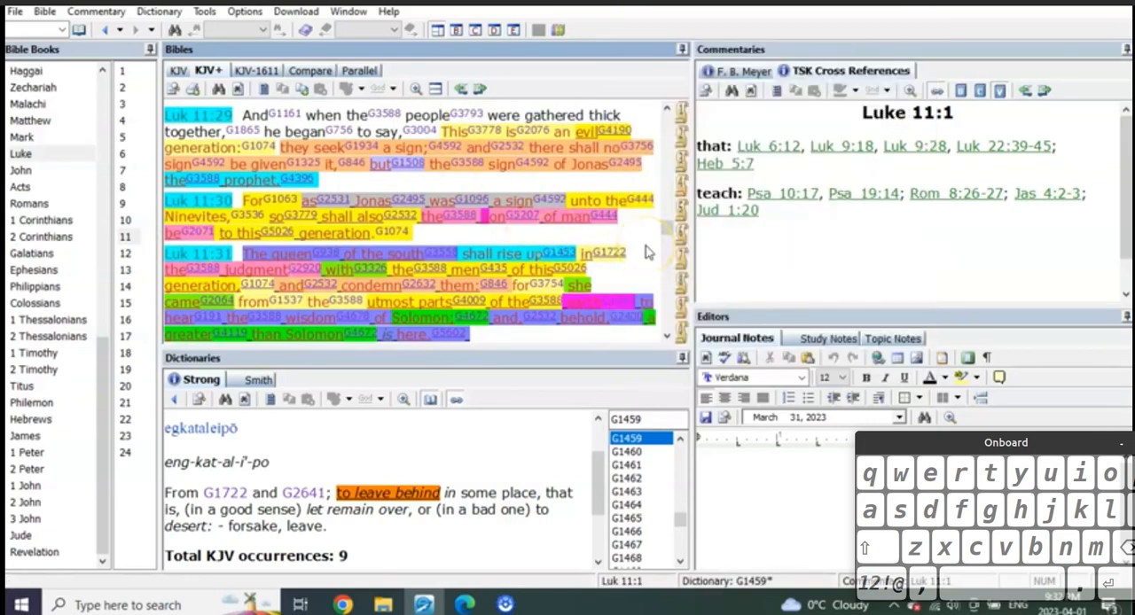
mouse_move(526, 234)
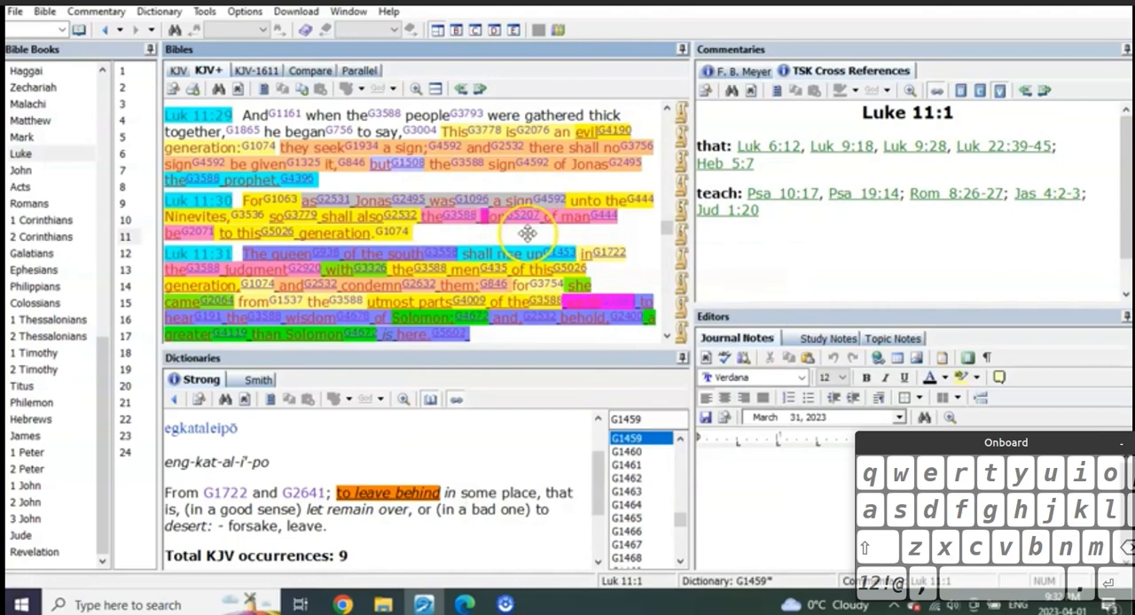
mouse_move(652, 255)
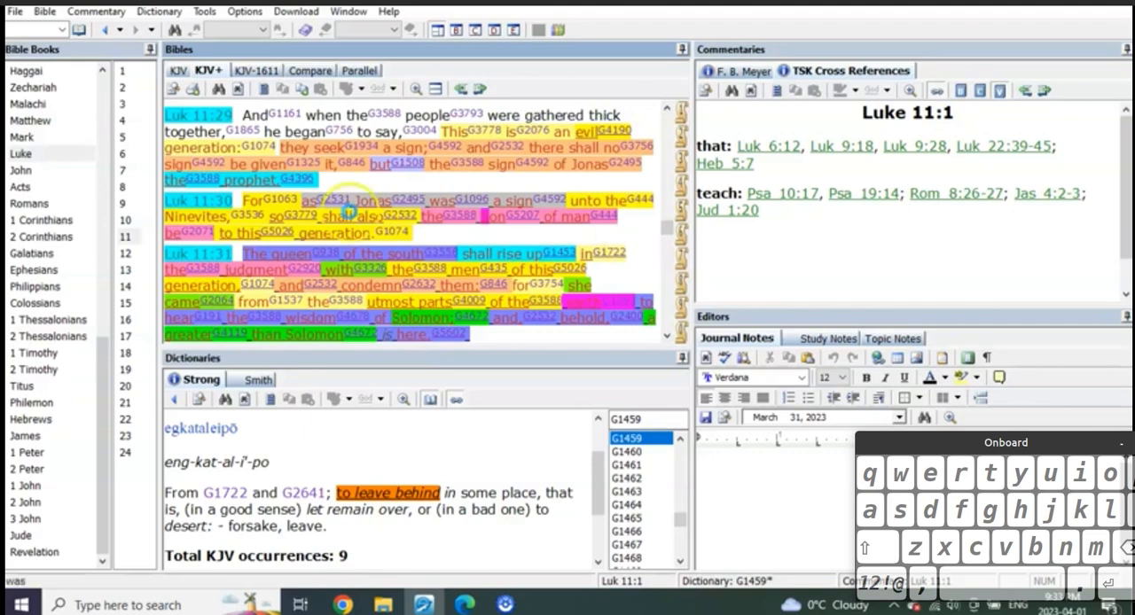
mouse_move(461, 239)
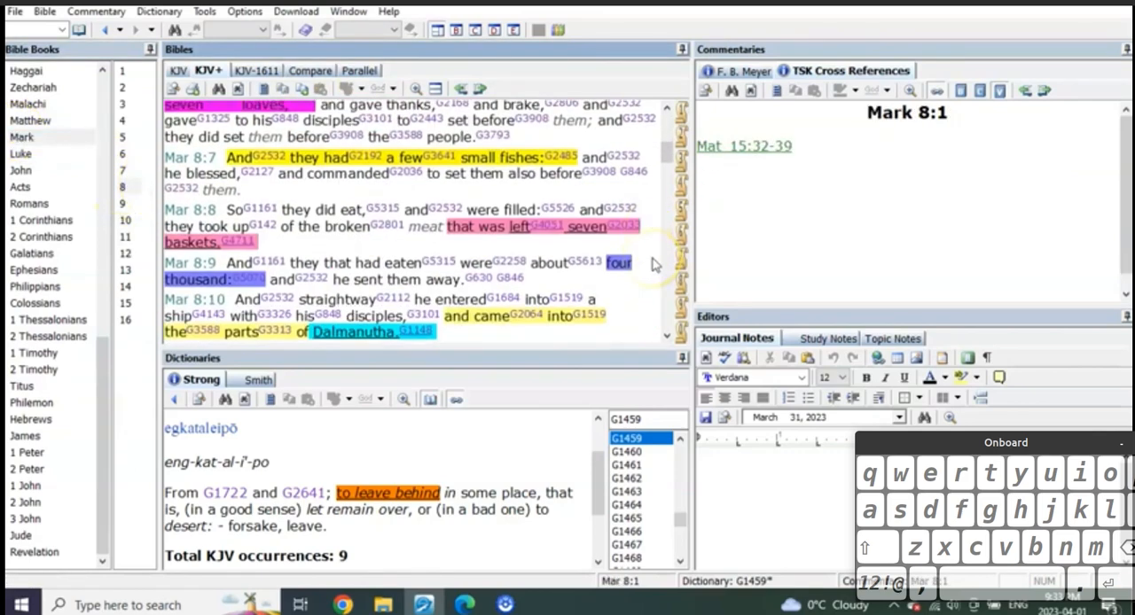
Step: Scroll Mark 8 to verses 11–13 where the Pharisees seek a sign
scroll("down", 3)
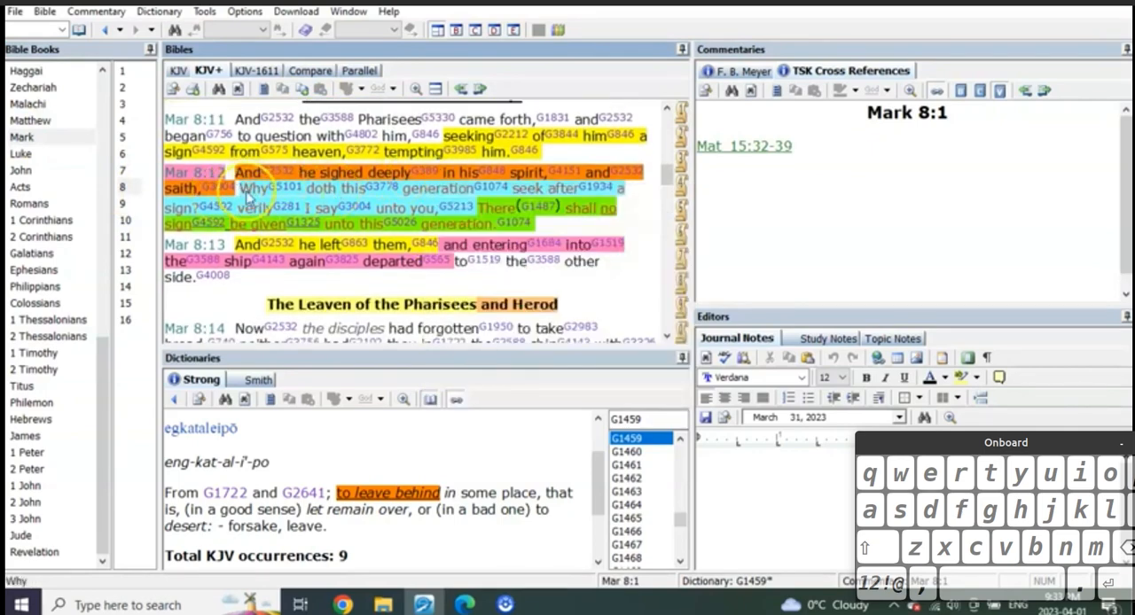
mouse_move(346, 209)
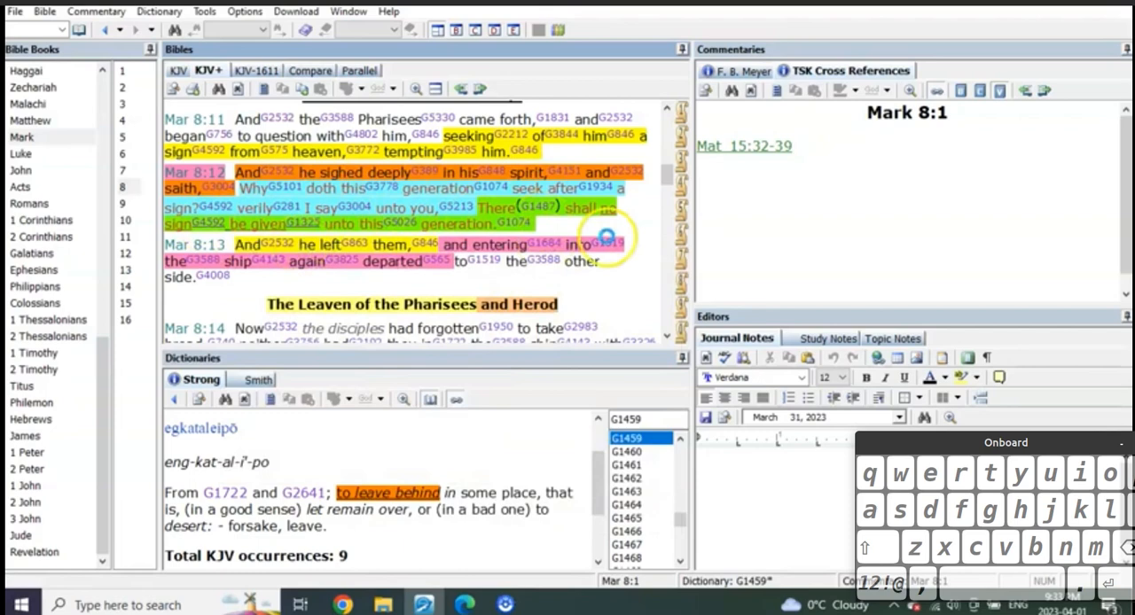
mouse_move(648, 245)
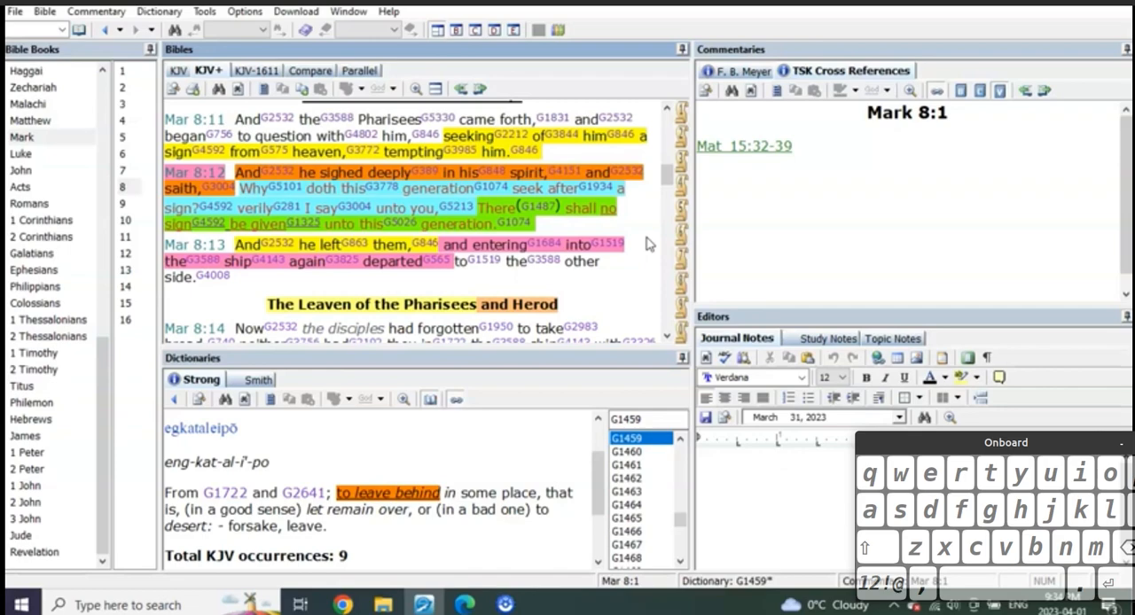
mouse_move(642, 280)
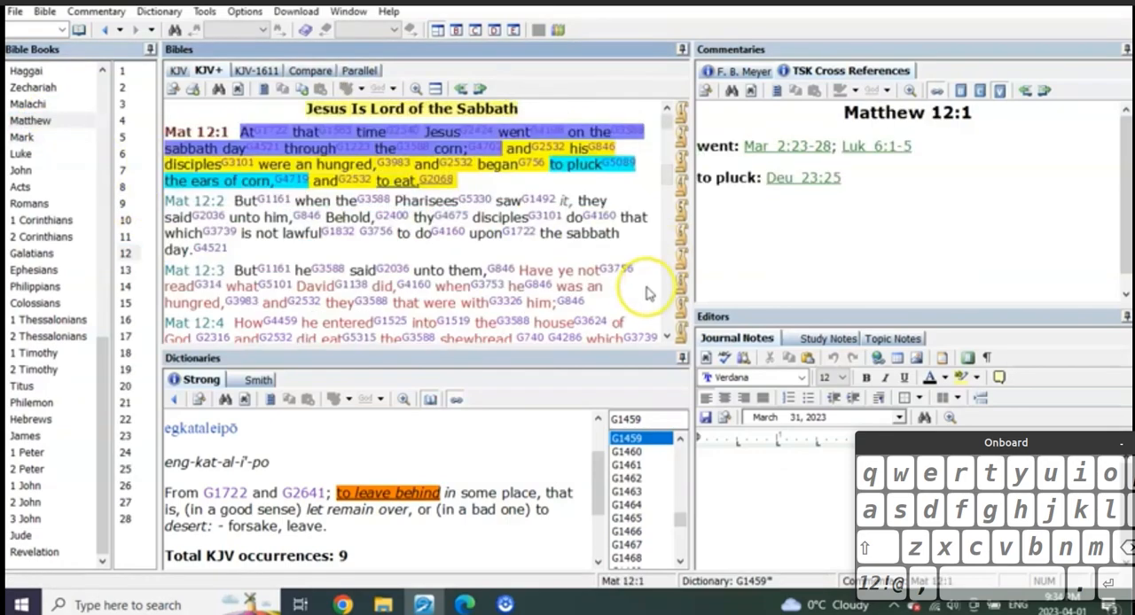
scroll("down", 3)
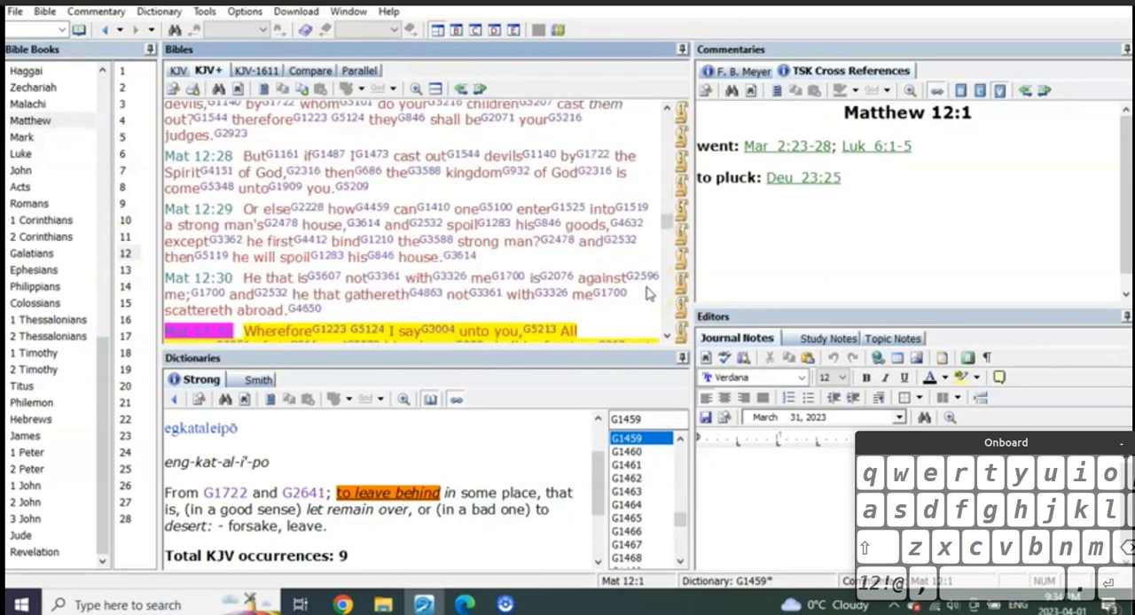
scroll("down", 3)
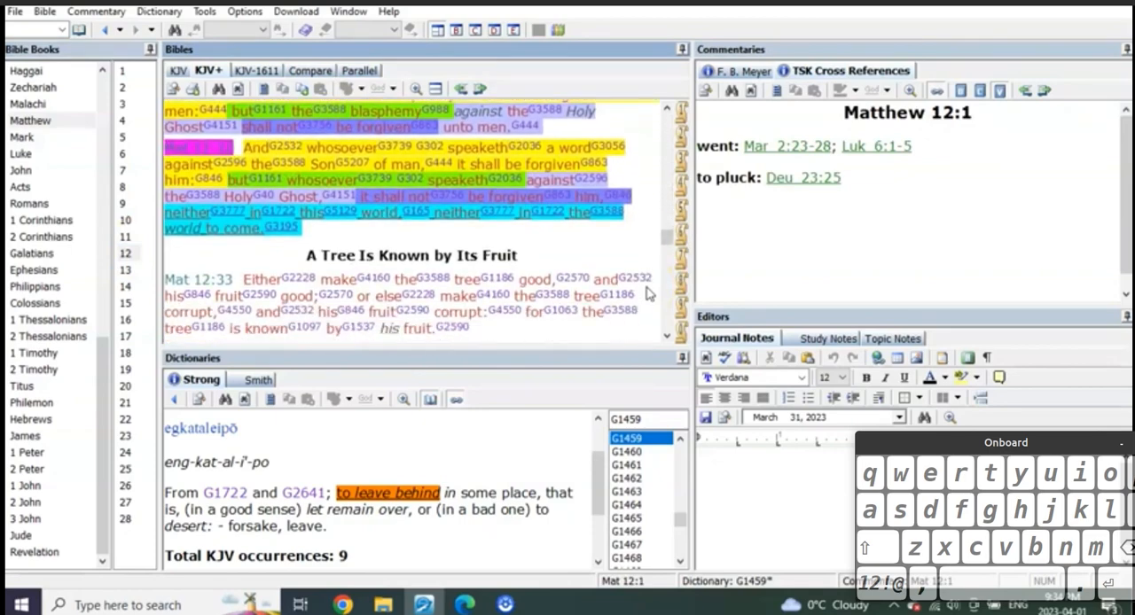
scroll("down", 3)
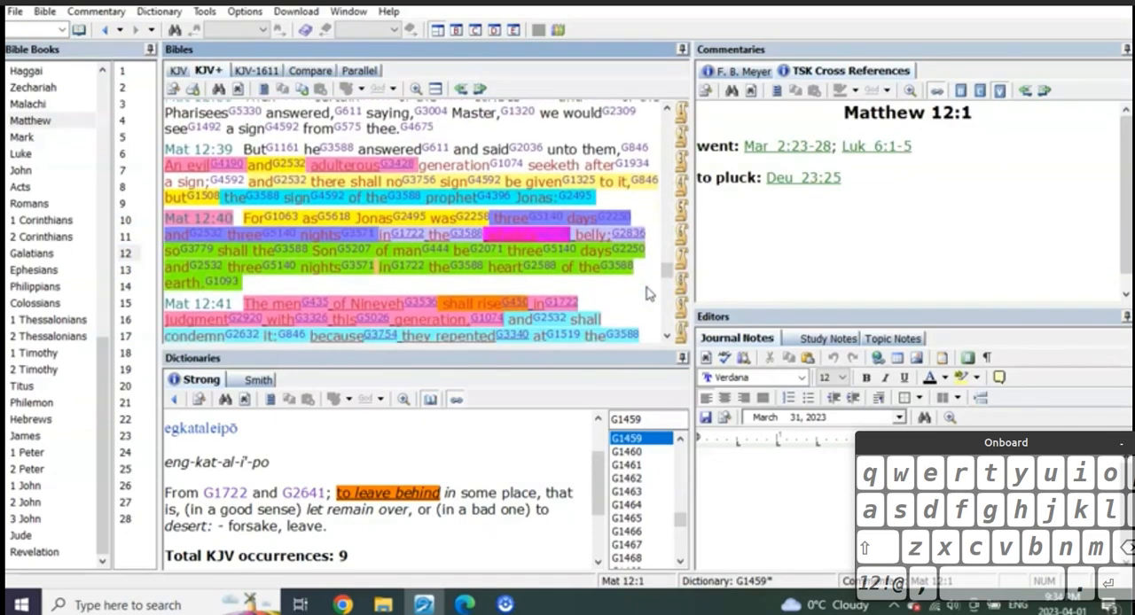
scroll("down", 3)
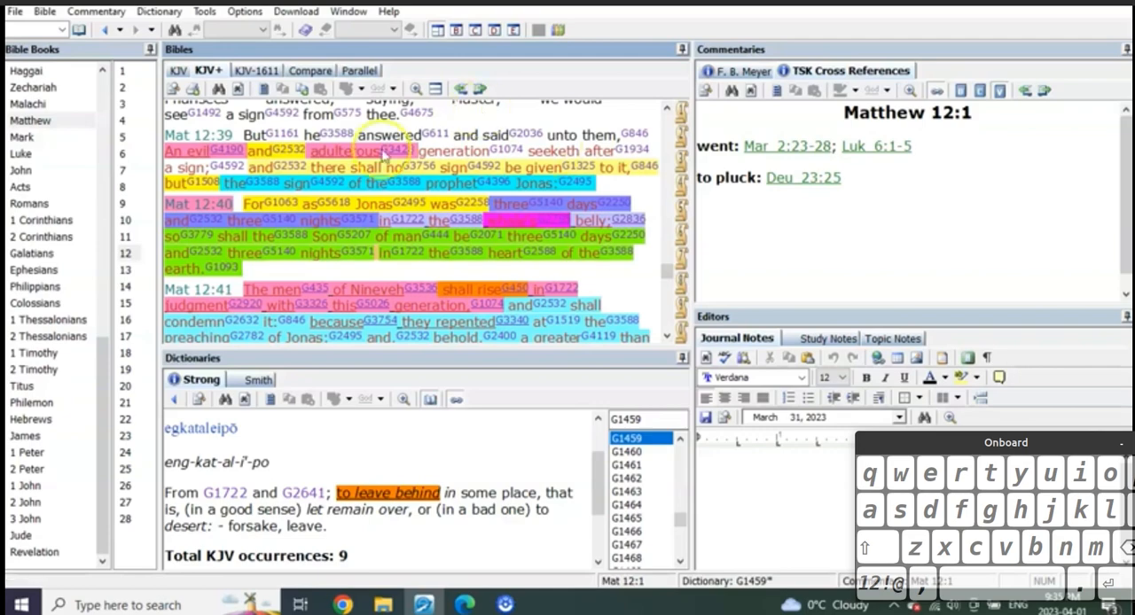
mouse_move(631, 252)
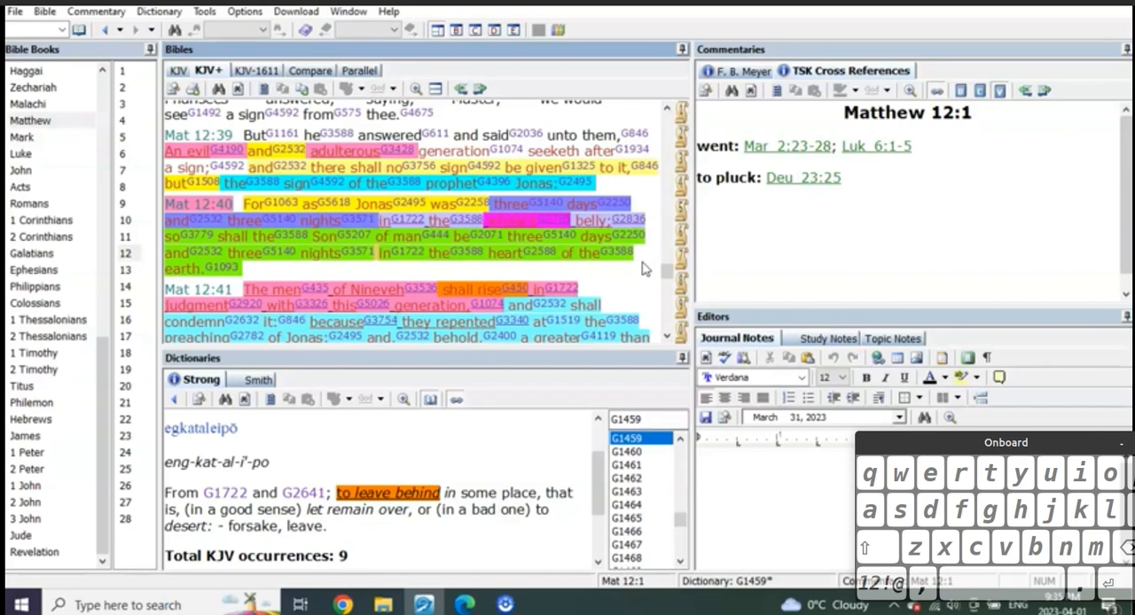
mouse_move(493, 209)
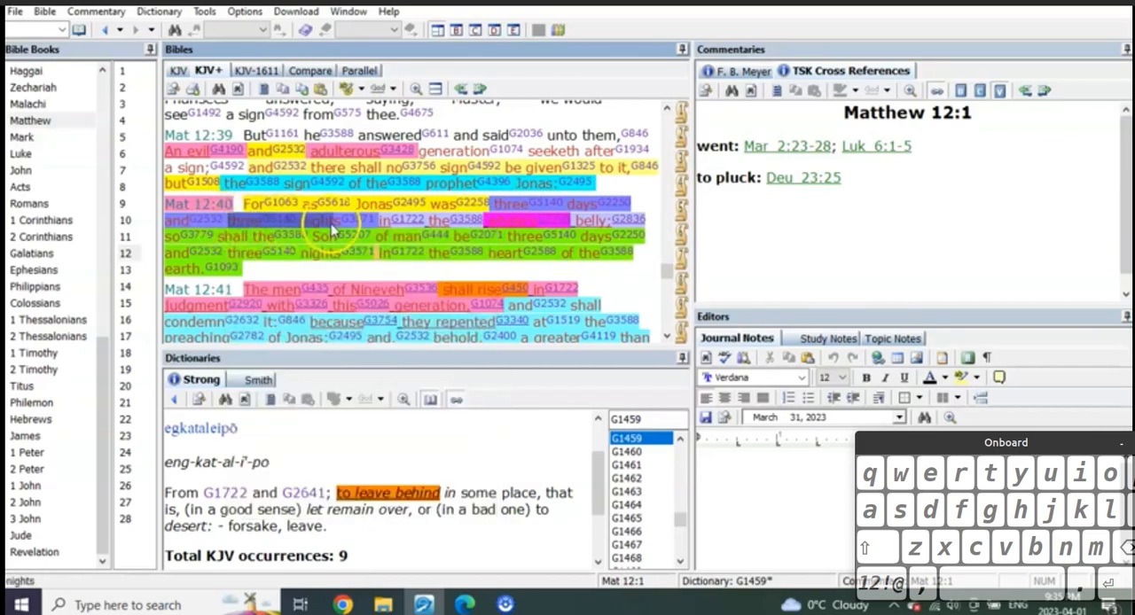
mouse_move(654, 266)
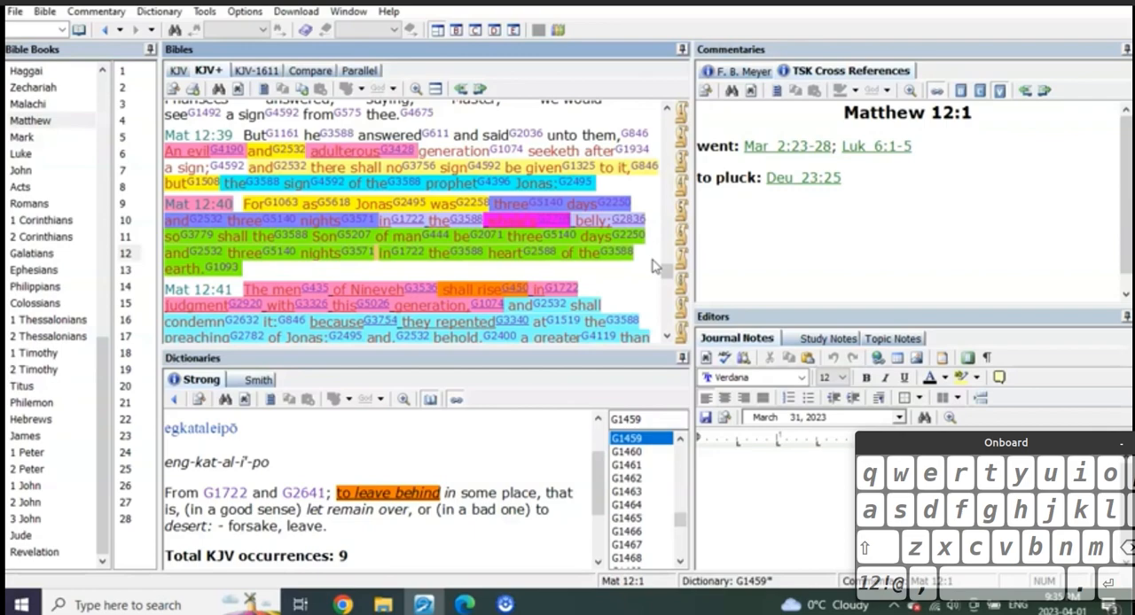
mouse_move(646, 276)
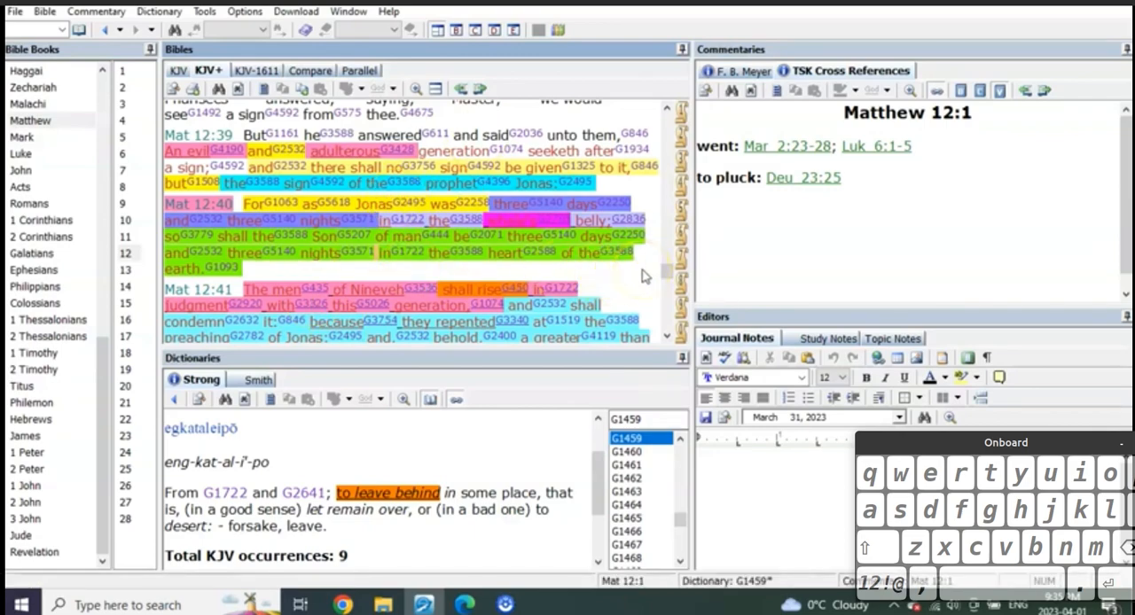
Step: Go to Luke 24 and bring the third-day resurrection verses 6–10 into view
left_click(21, 152)
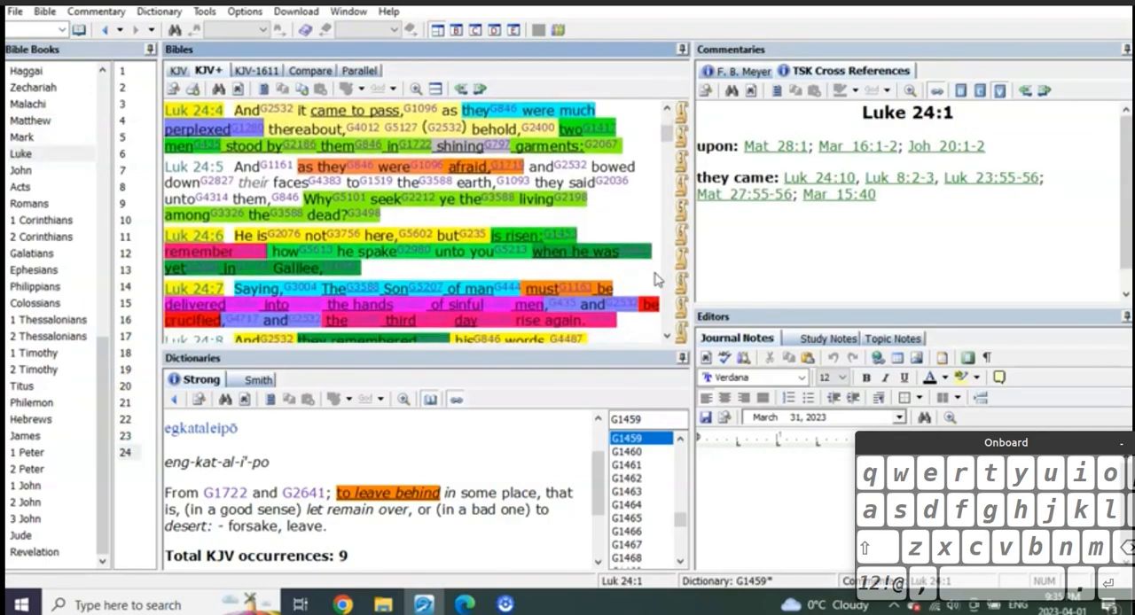
scroll("down", 3)
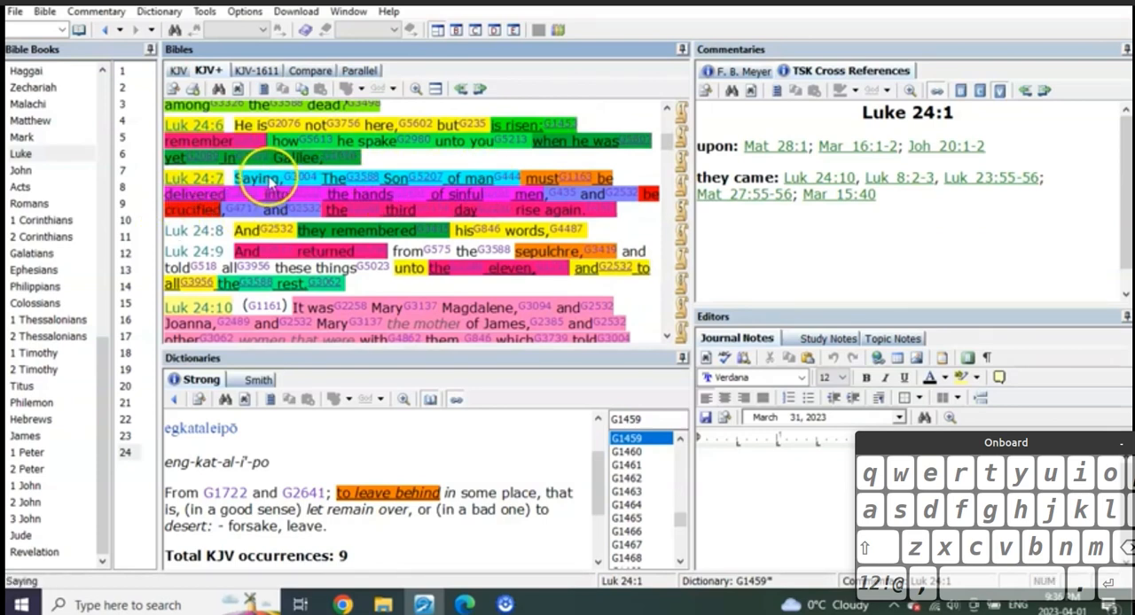
mouse_move(364, 200)
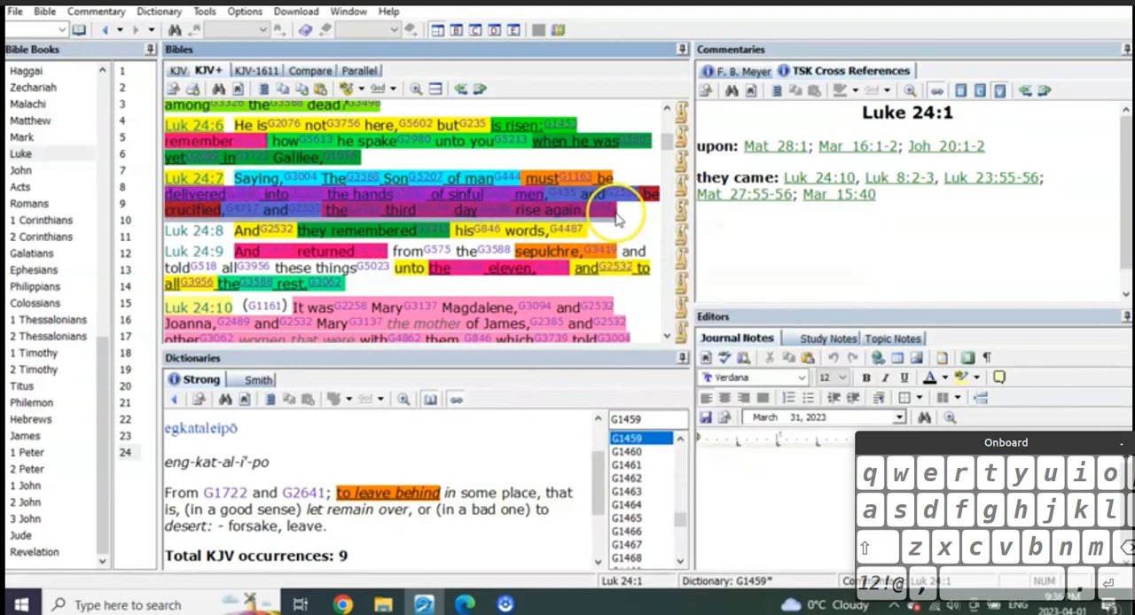
mouse_move(638, 223)
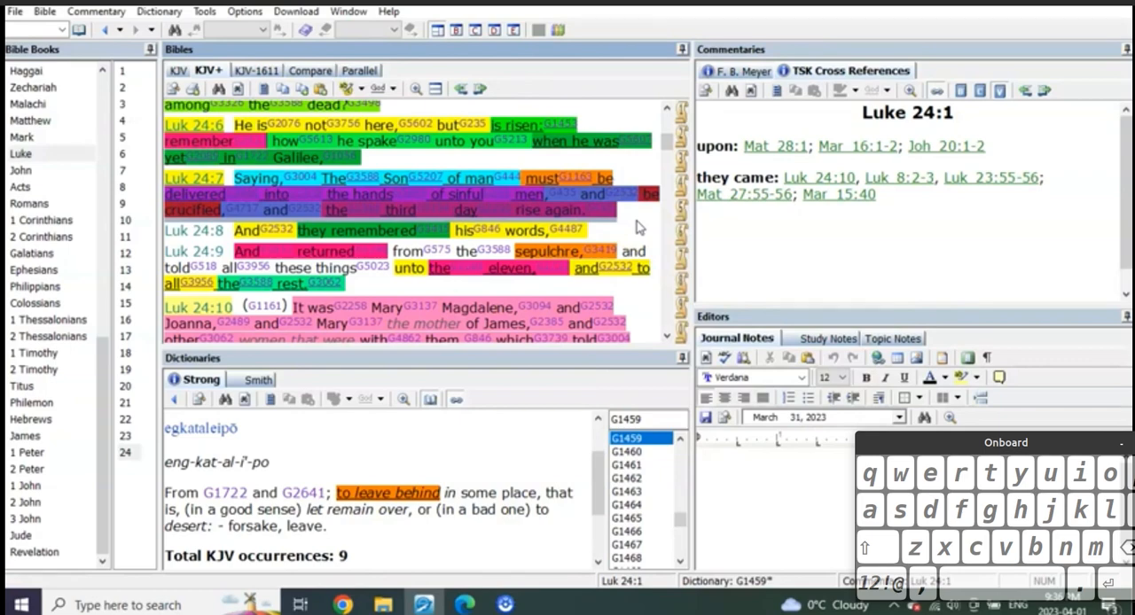
left_click(464, 195)
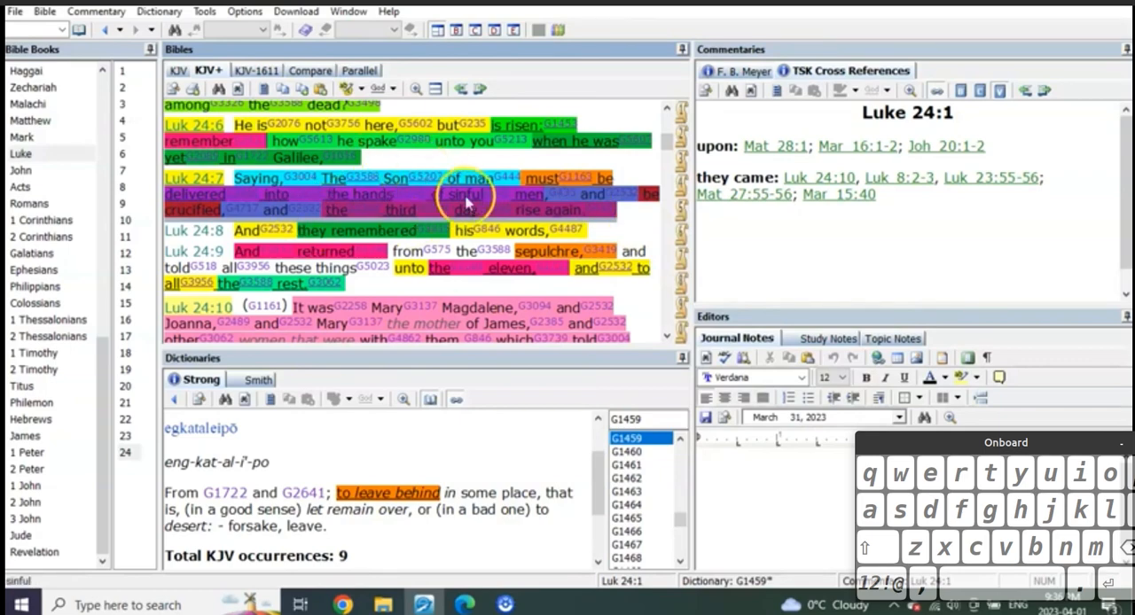
mouse_move(648, 226)
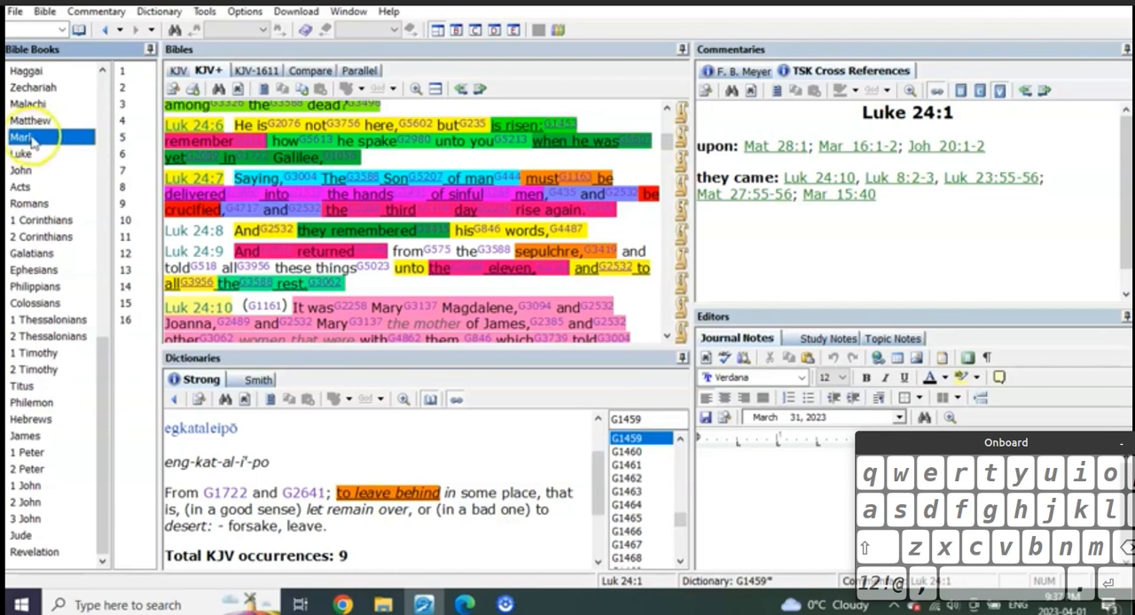
mouse_move(34, 129)
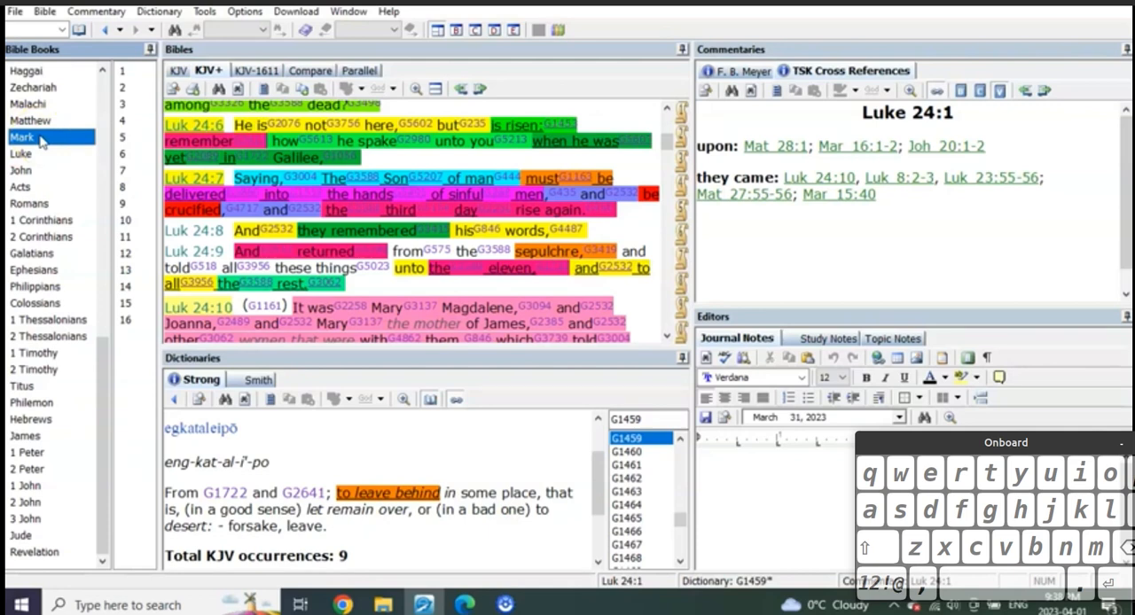
left_click(21, 153)
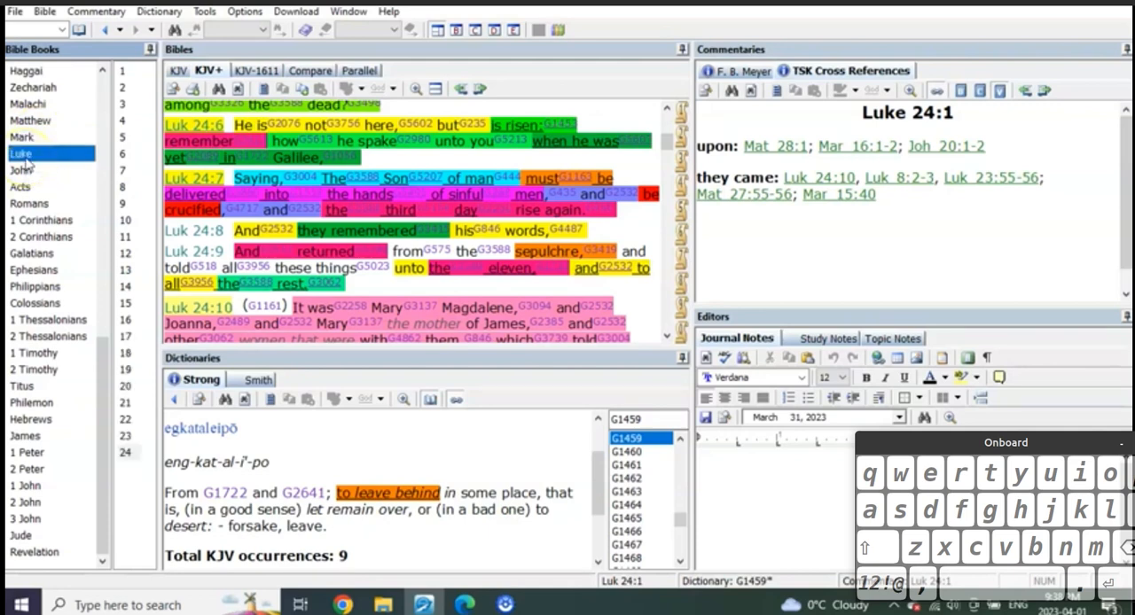